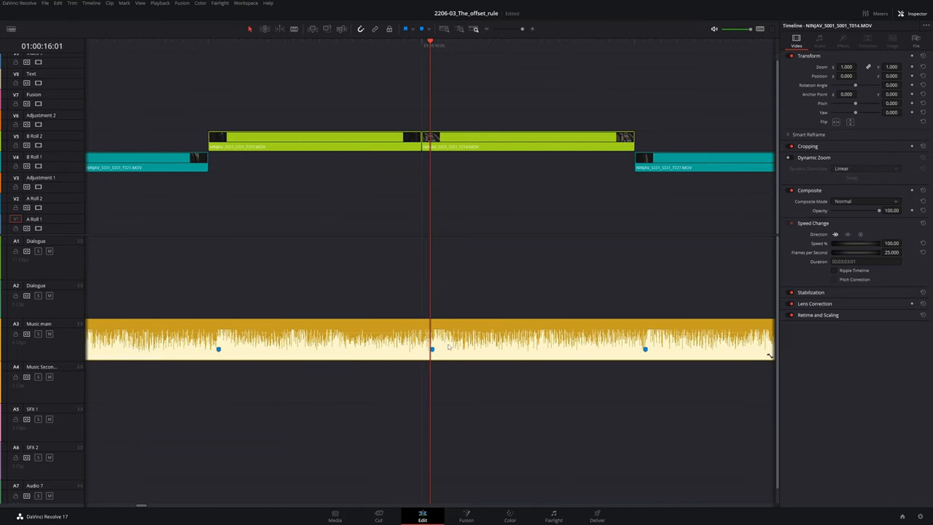
mouse_move(260, 95)
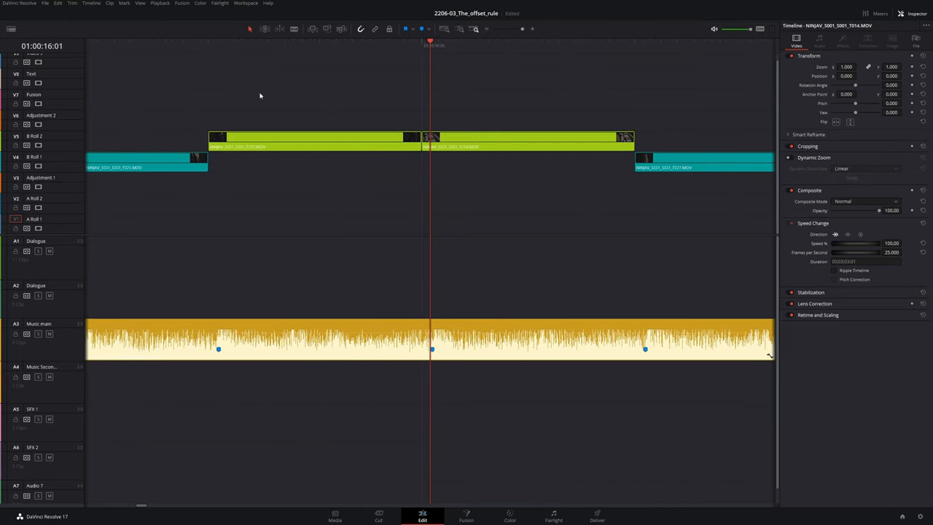
Move the playhead back to 01:00:15:14, partway through the first B Roll 2 clip
left_click(328, 45)
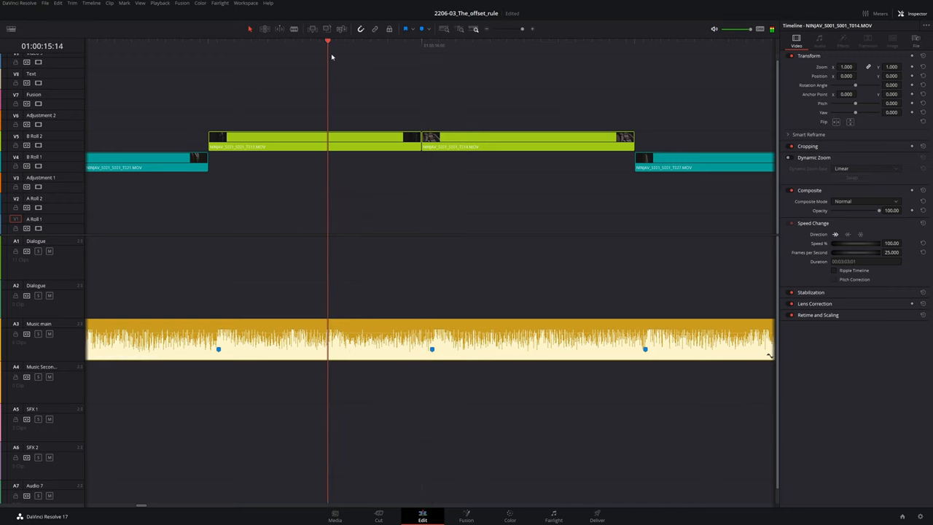